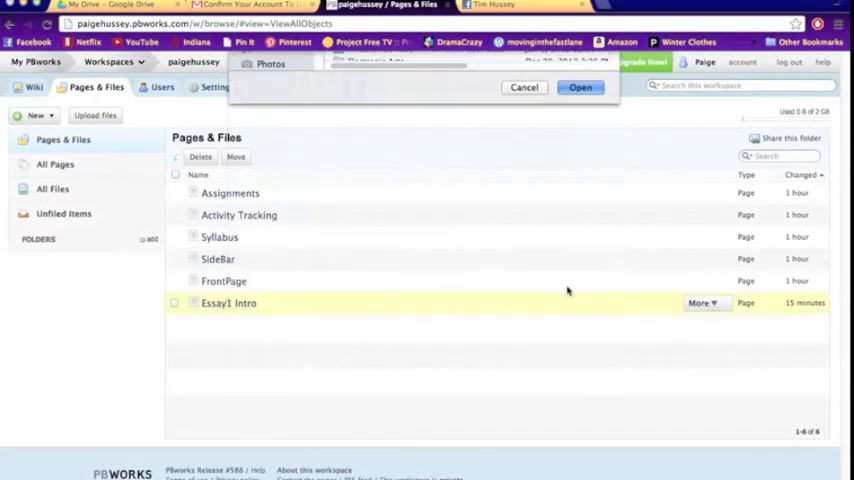
Step: Confirm the chosen file in the Upload Files dialog to upload it to the workspace
click(580, 88)
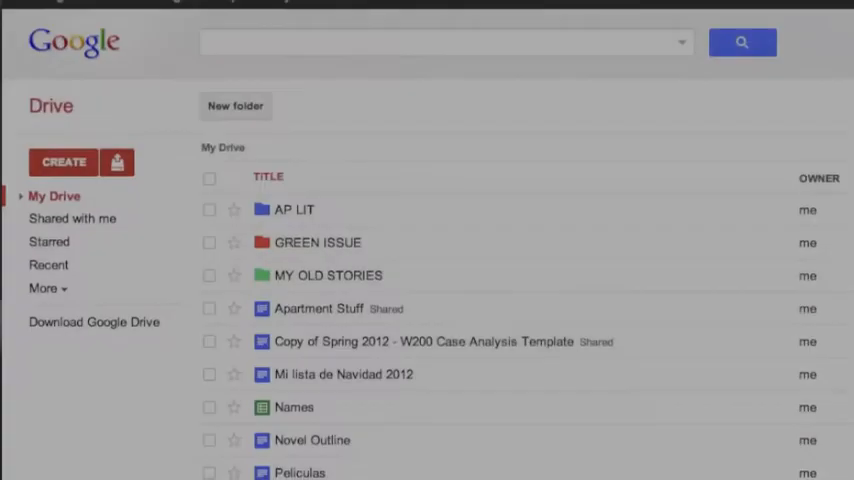
Step: Open the Restaurant Review document from MY OLD STORIES and scroll to its peer comments
scroll(down, 3)
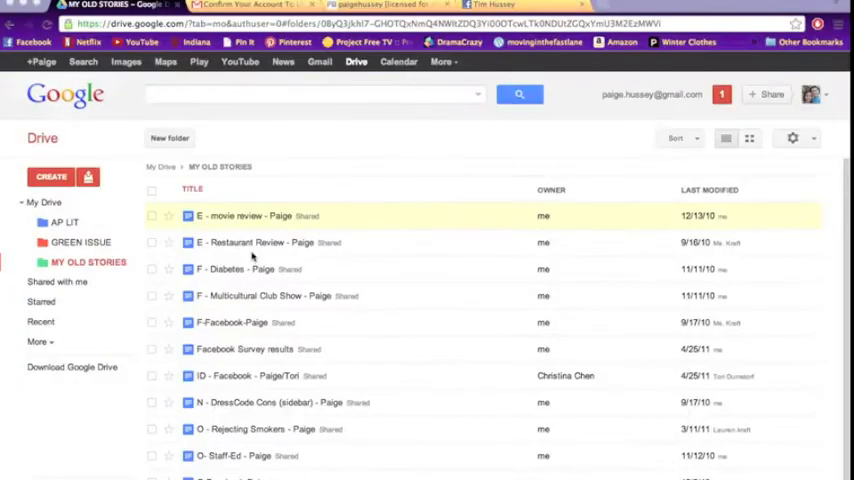
double_click(258, 242)
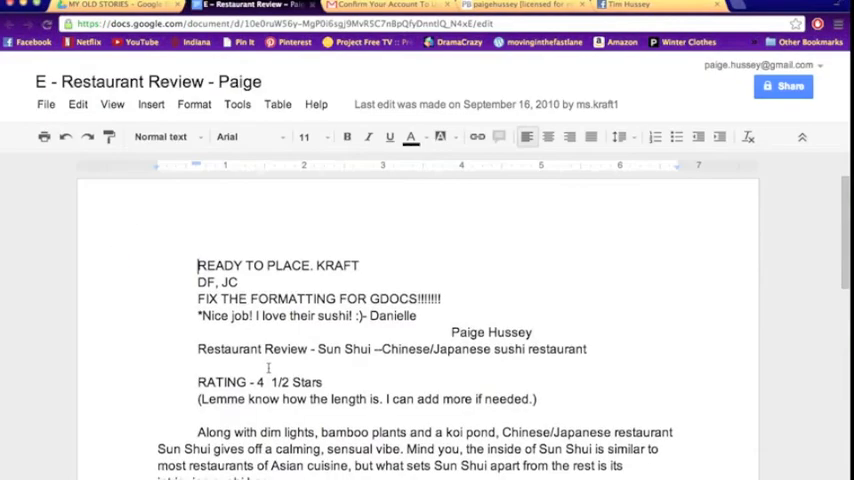
scroll(down, 3)
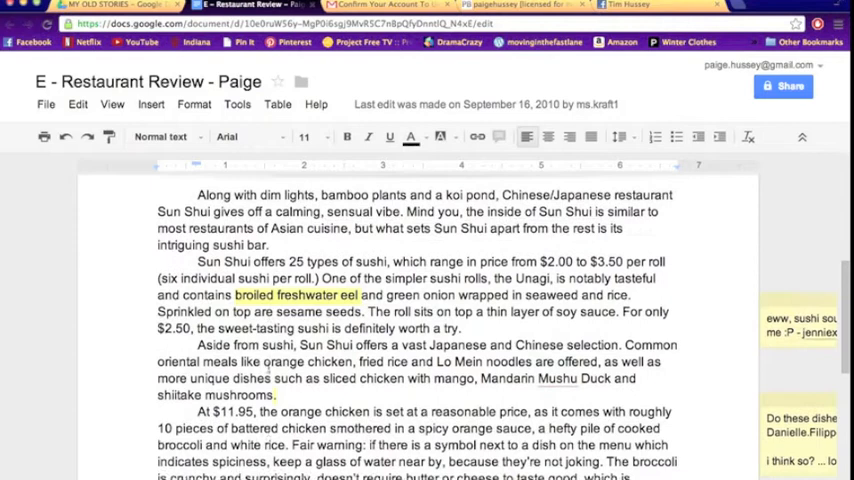